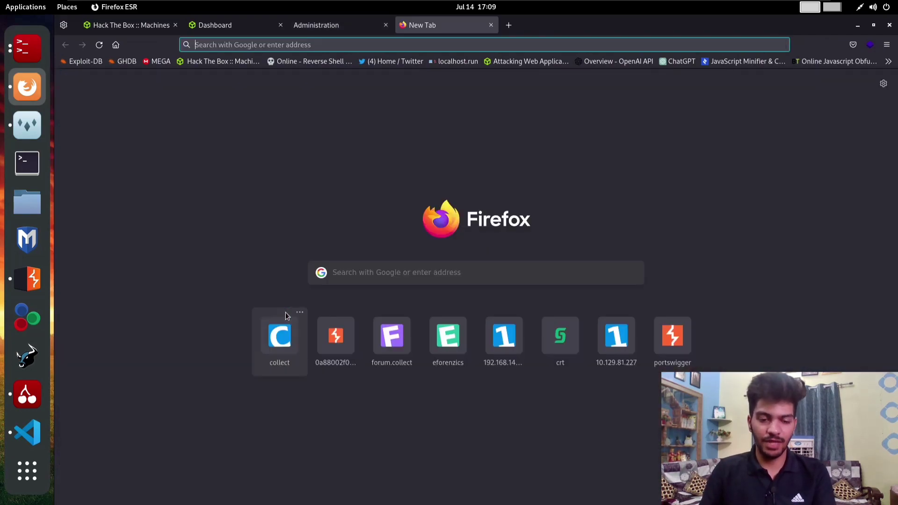
Step: Request developers.collect.htb in a new Firefox tab to reach its Basic Auth prompt
click(280, 336)
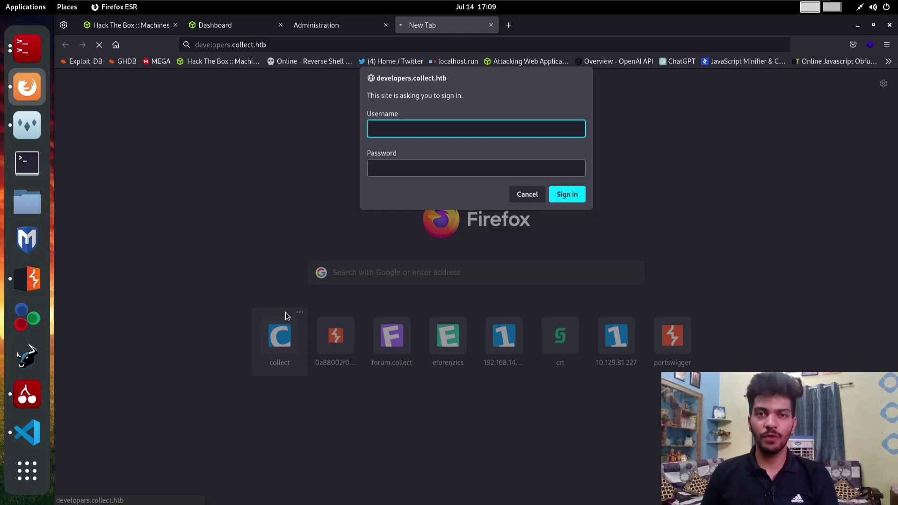
click(475, 128)
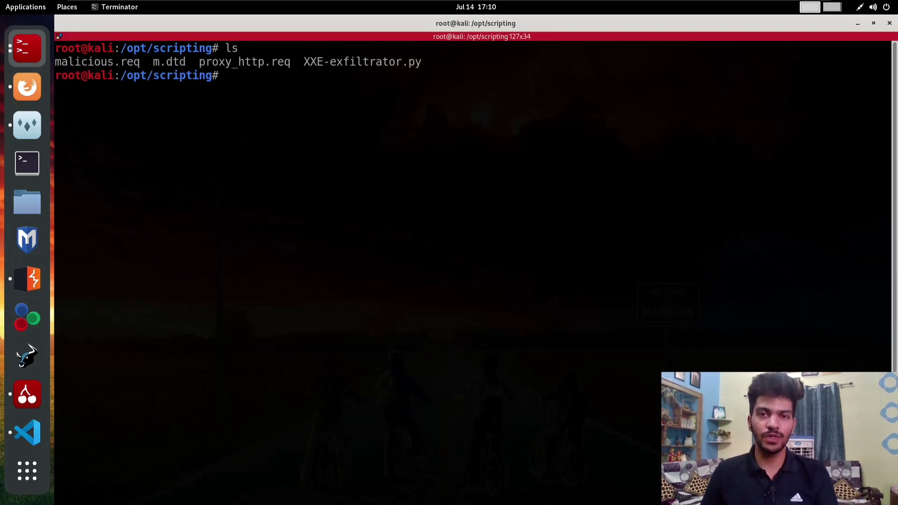
mouse_move(333, 188)
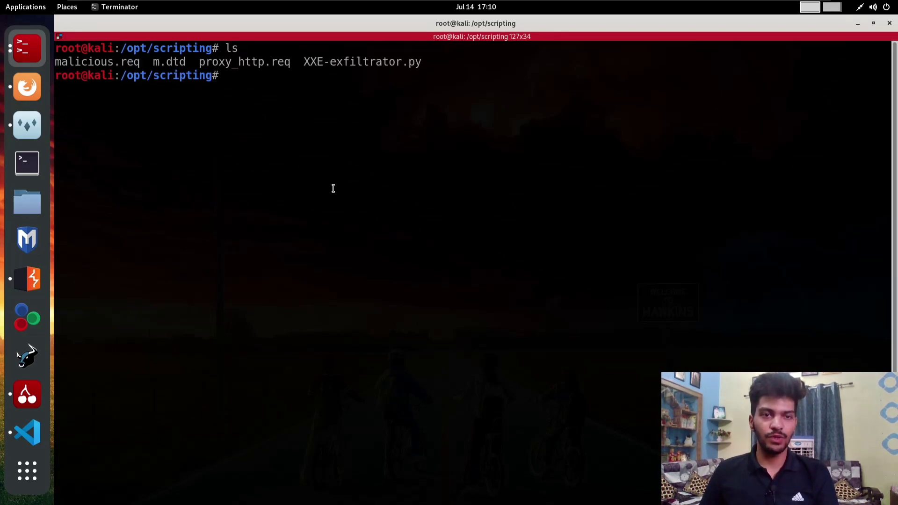
Step: Inspect the do_GET handler in XXE-exfiltrator.py's CustomHandler class, then fold the class back
click(26, 432)
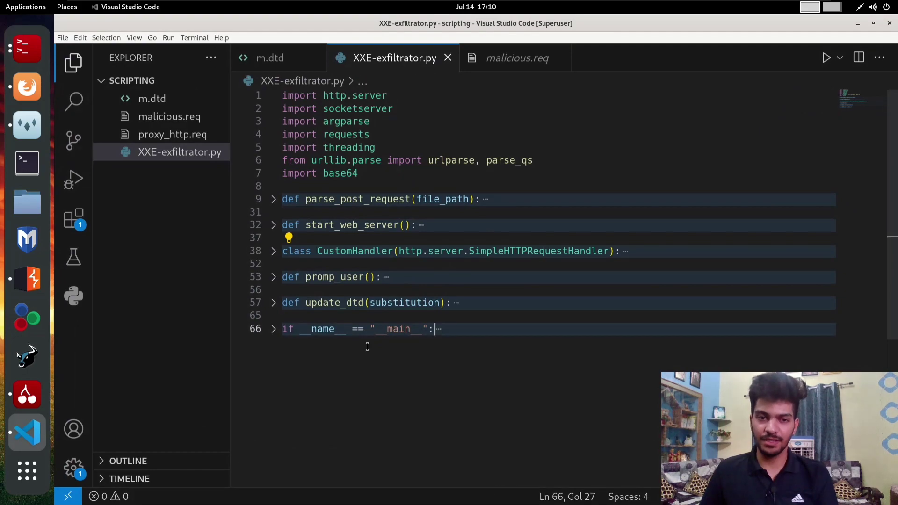
mouse_move(351, 186)
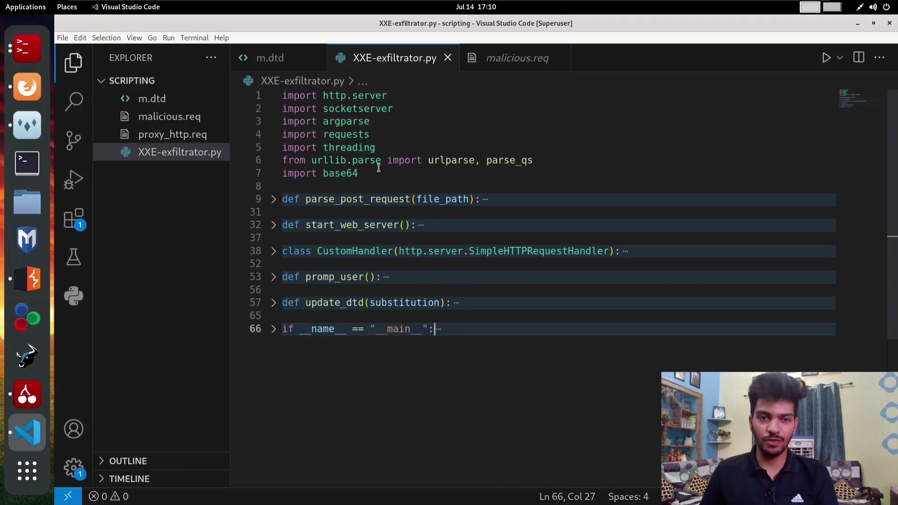
mouse_move(357, 199)
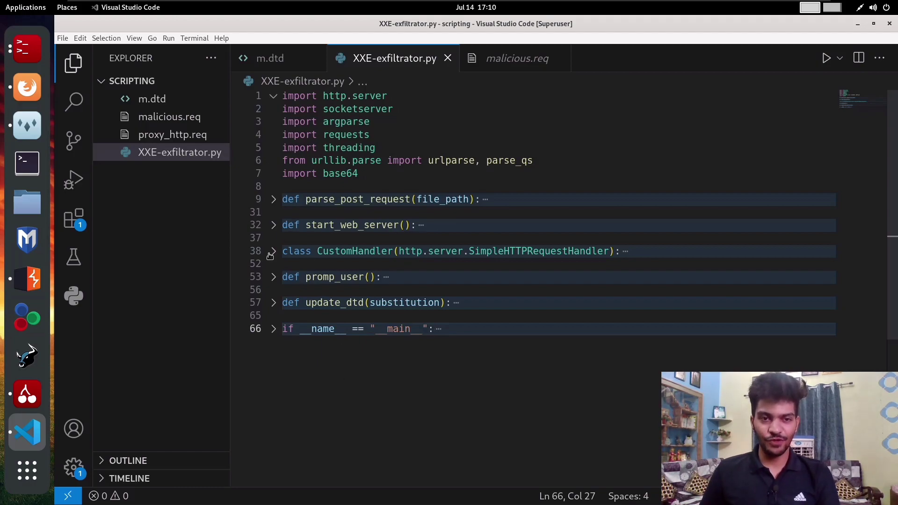
click(273, 251)
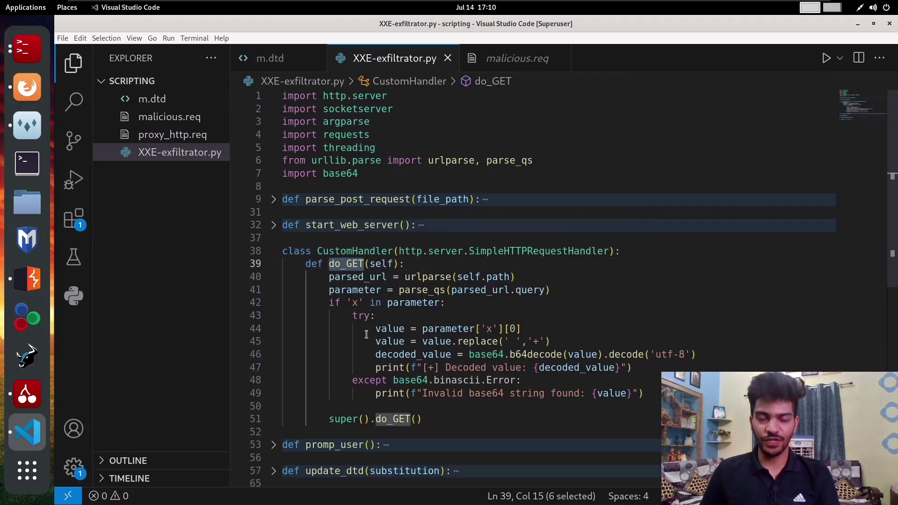
click(347, 263)
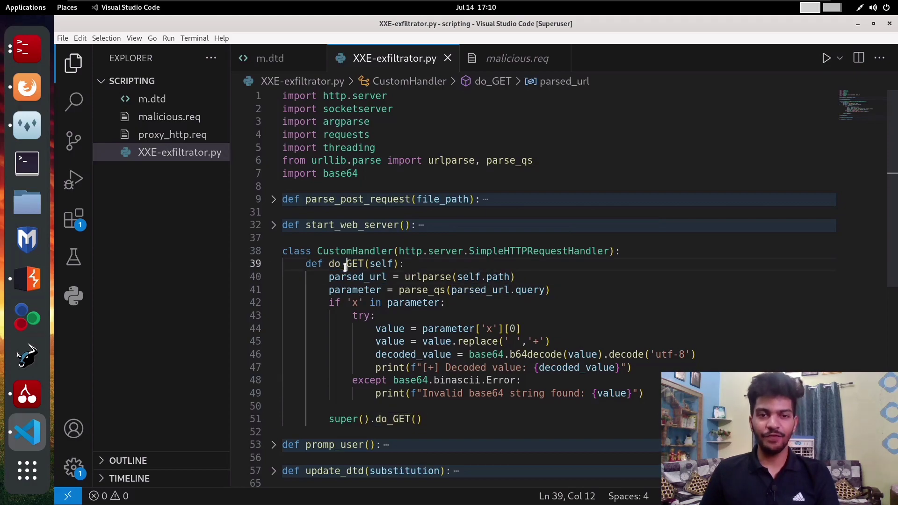
double_click(346, 264)
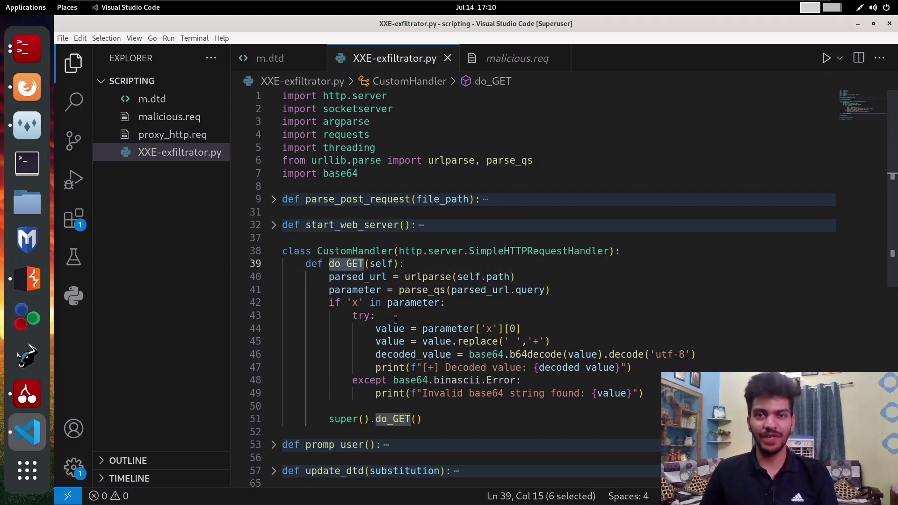
mouse_move(410, 314)
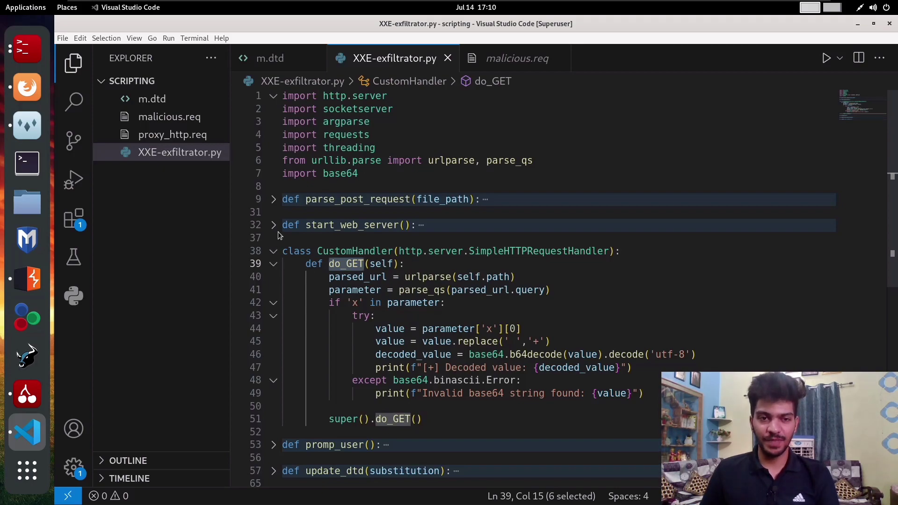
click(273, 251)
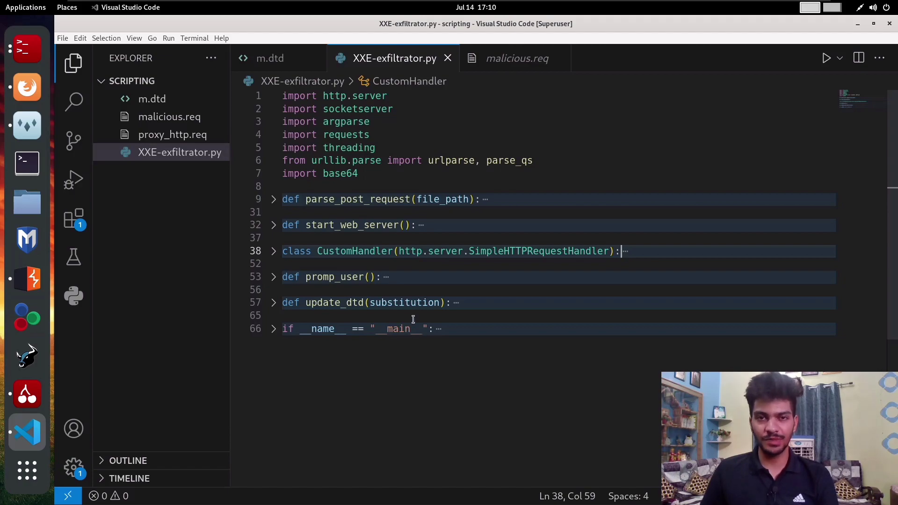
mouse_move(431, 351)
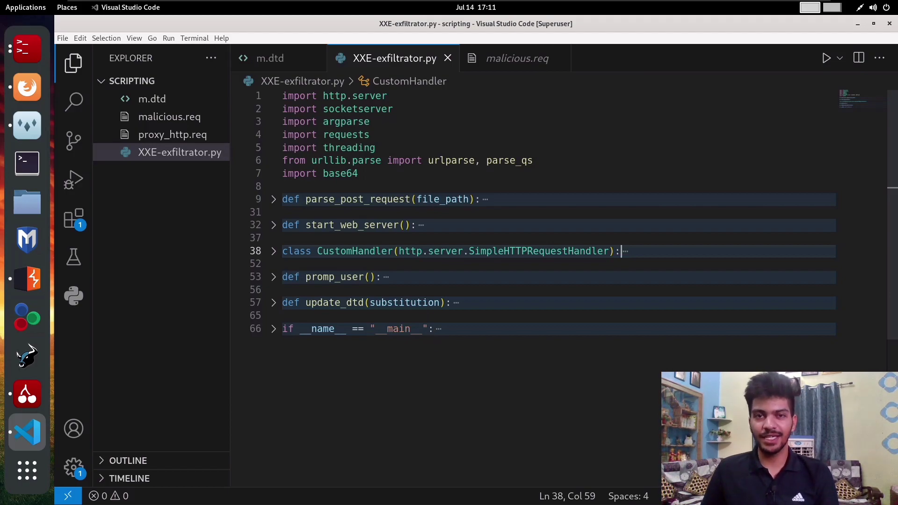
mouse_move(454, 407)
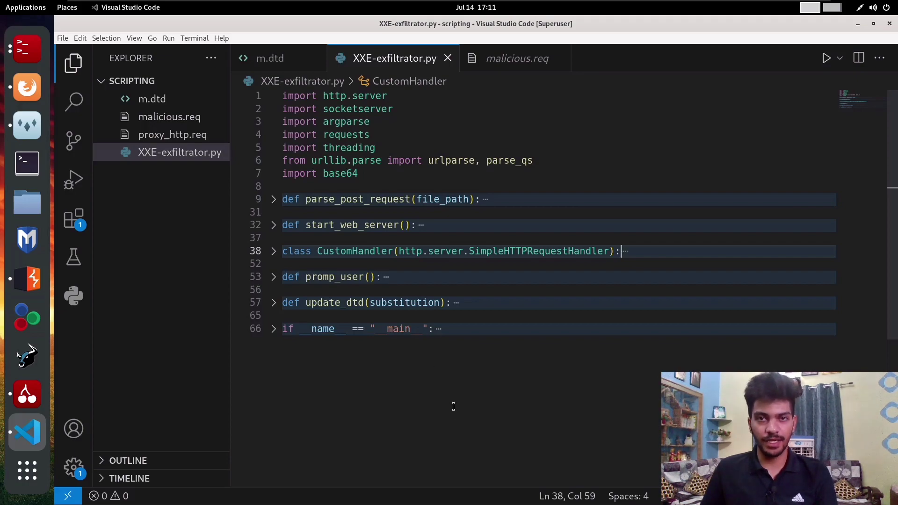
mouse_move(424, 388)
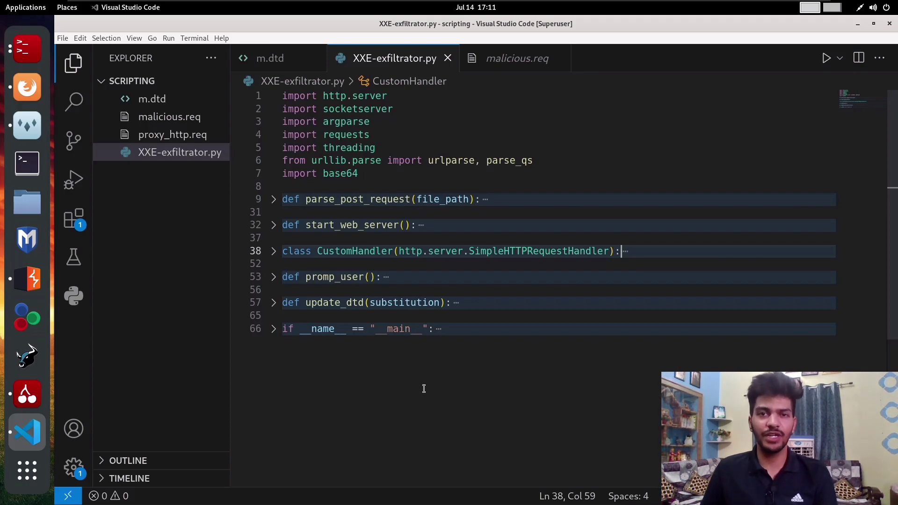
mouse_move(410, 349)
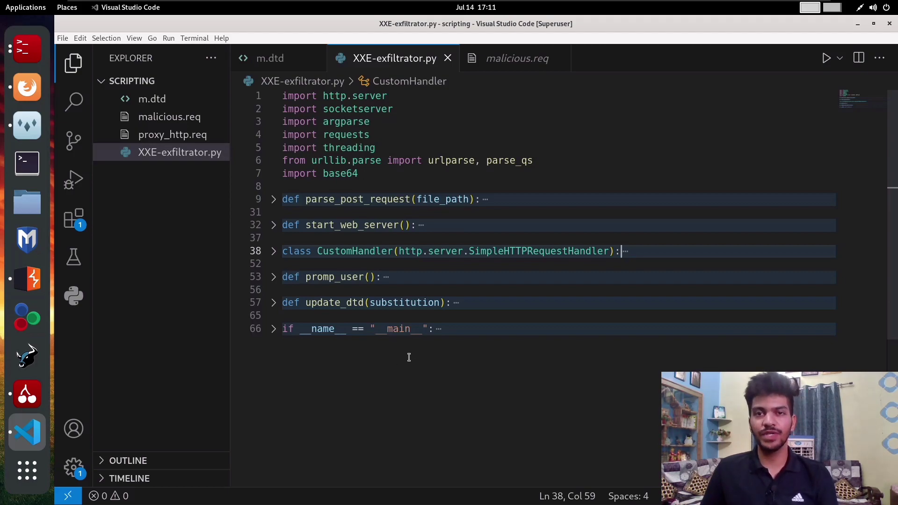
Step: Run python3 XXE-exfiltrator.py -r malicious.req in the terminal
click(27, 163)
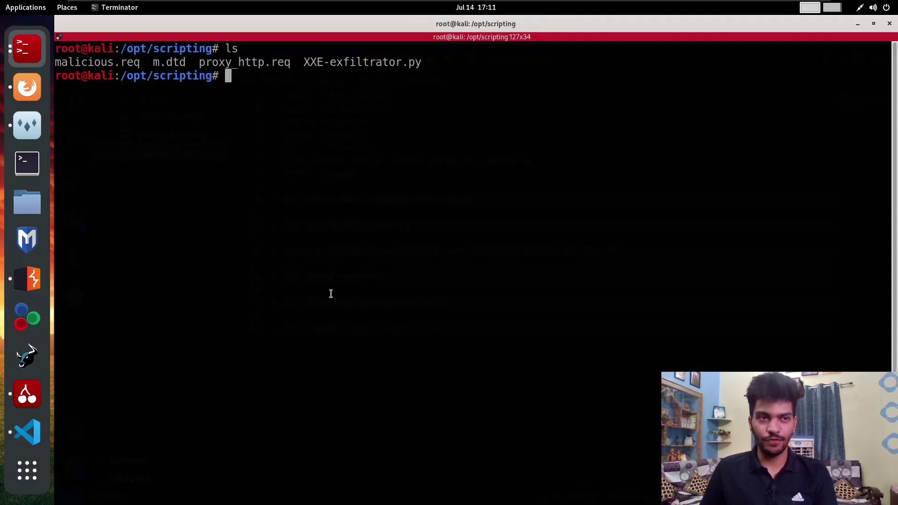
text(python3)
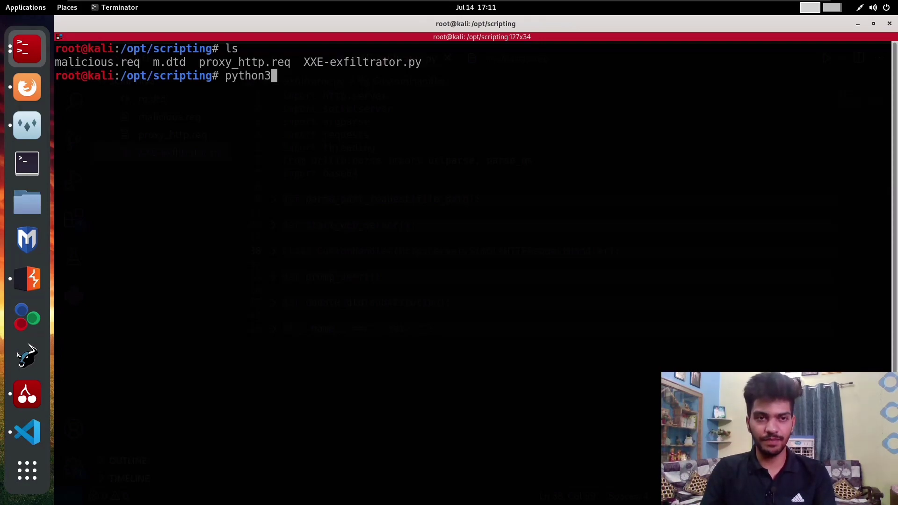
text(XXE-exfiltrator.py)
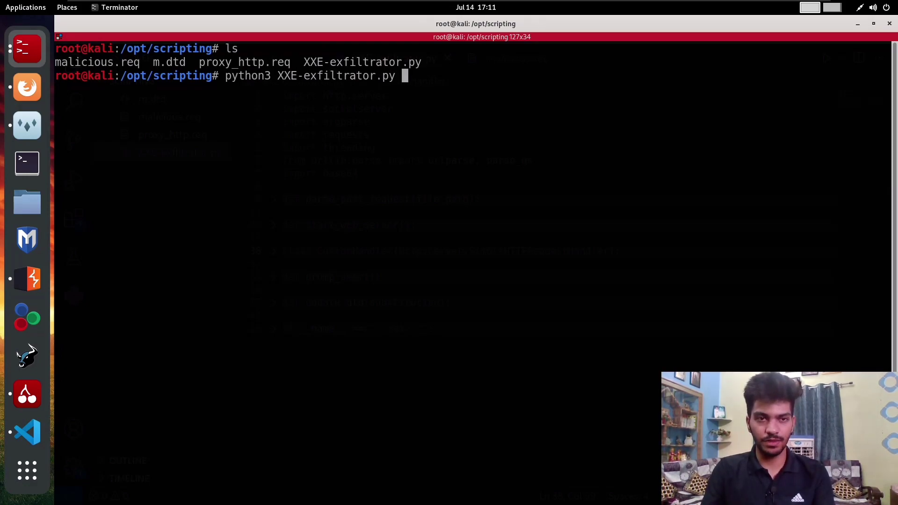
text(-r malicious.req)
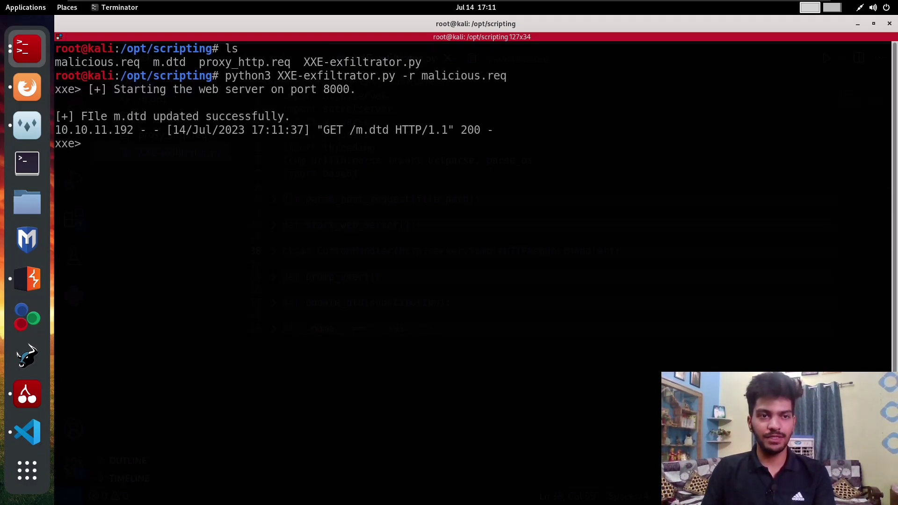
Step: Request the collect.htb config under /etc/apache2/sites-enabled at the xxe prompt
text(/et)
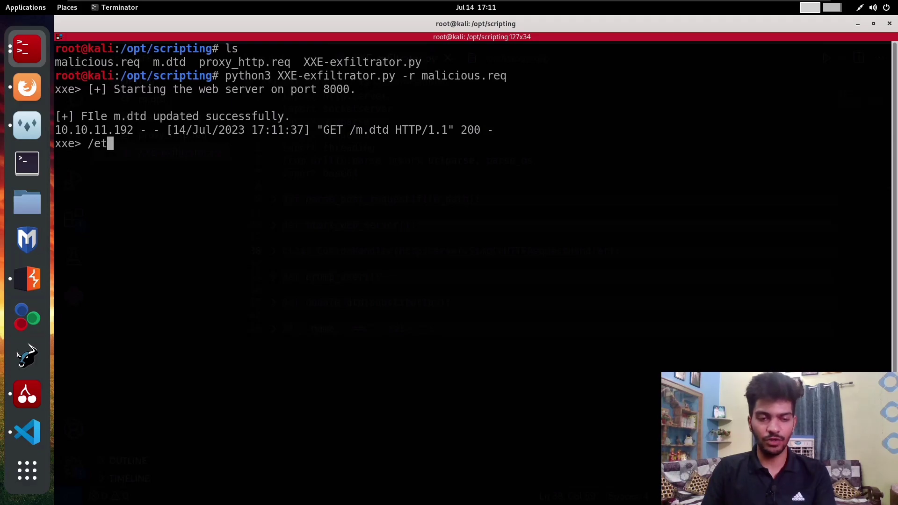
text(c/a)
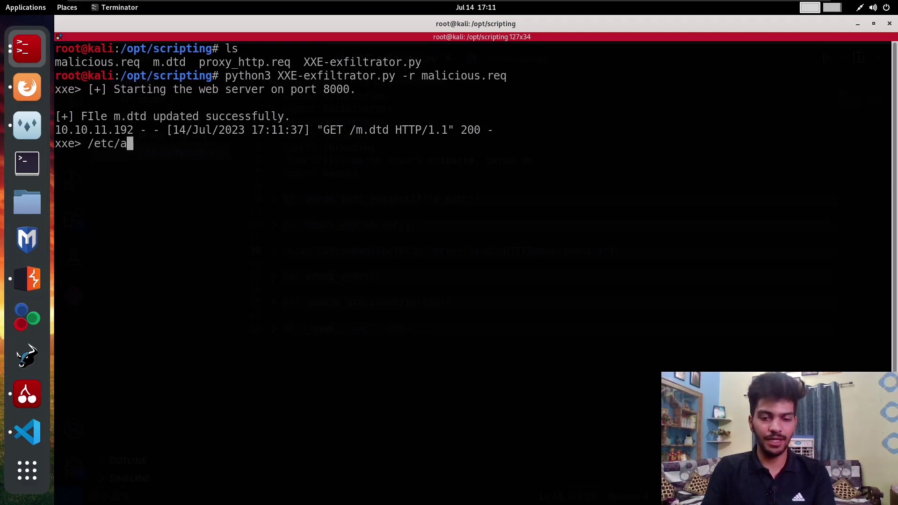
text(pache2/site)
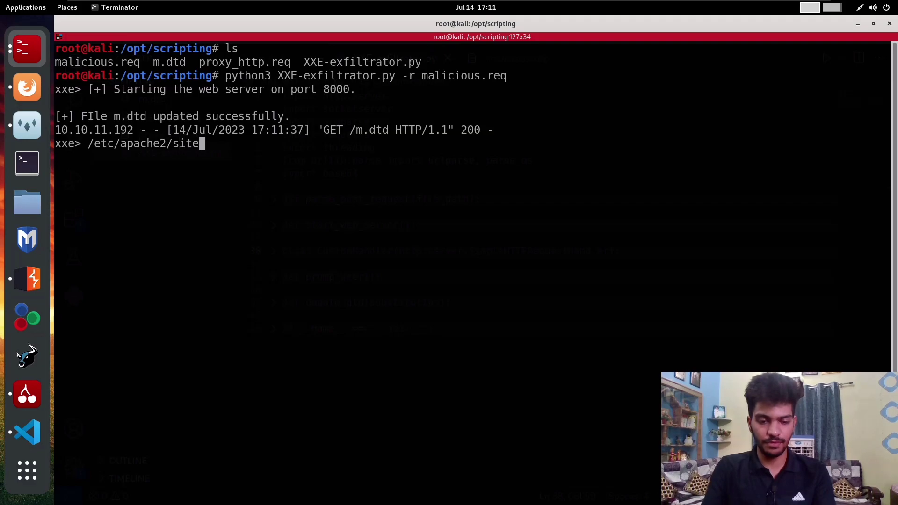
text(s-enabled)
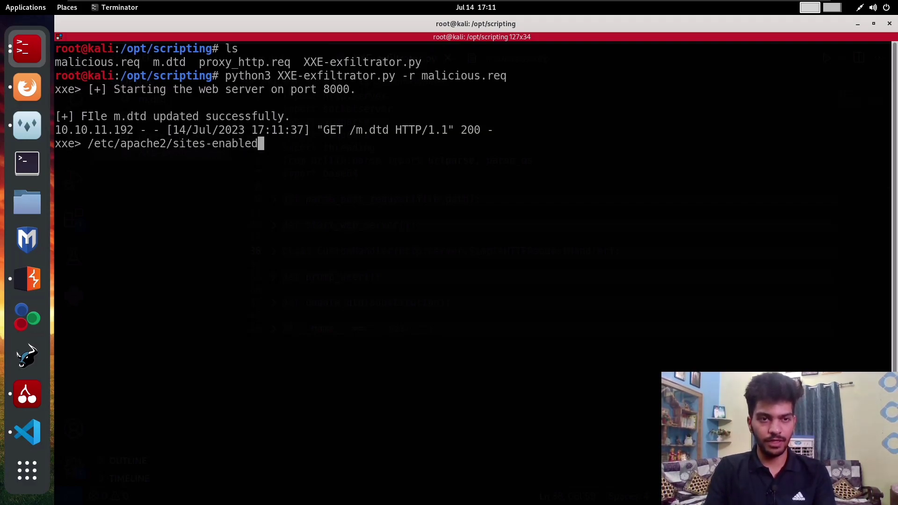
text(/collect.htb.conf)
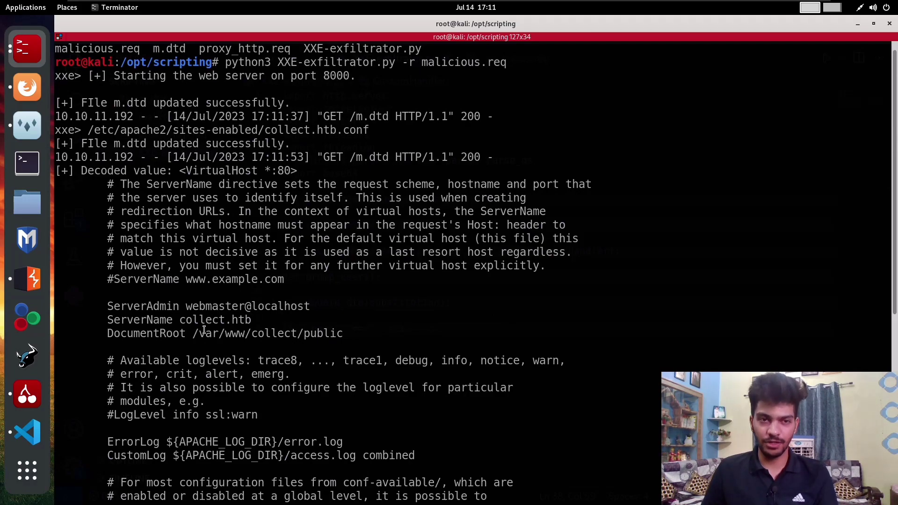
Step: Scroll the decoded collect.htb config and select DocumentRoot /var/www/collect/public
scroll(down, 3)
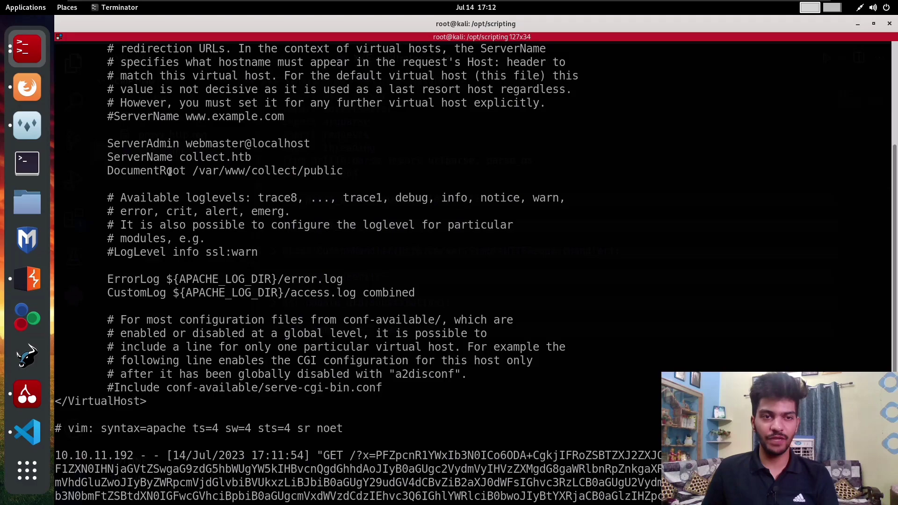
double_click(266, 171)
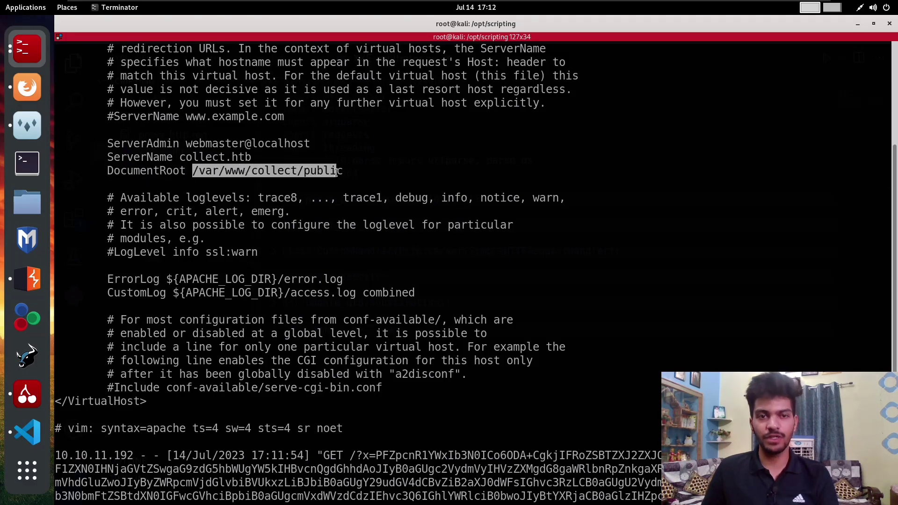
scroll(down, 3)
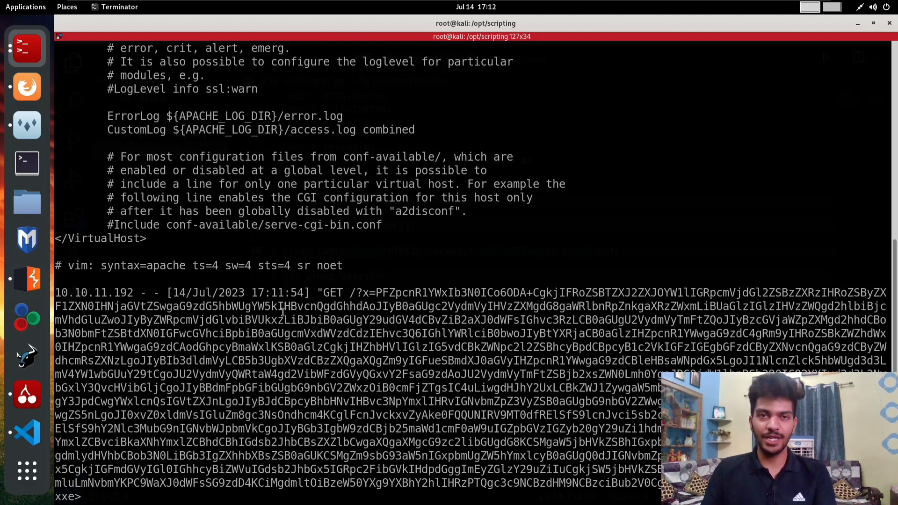
Step: Exfiltrate /etc/apache2/sites-enabled/developers.collect.htb at the xxe prompt
text(/etc)
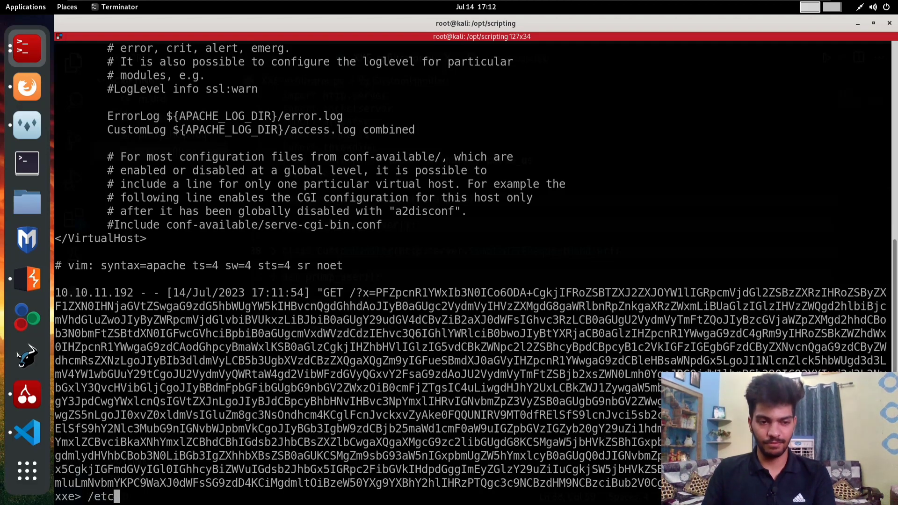
text(apach)
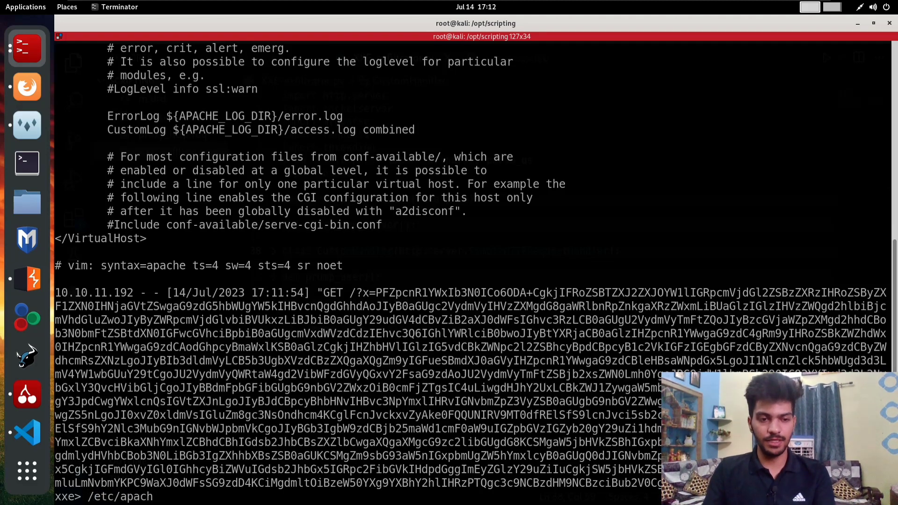
text(2)
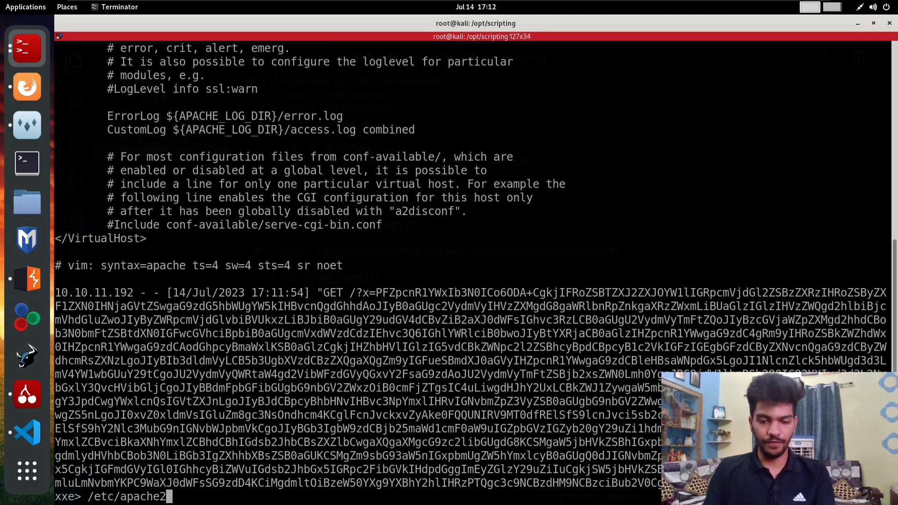
text(sites-enabled/deve)
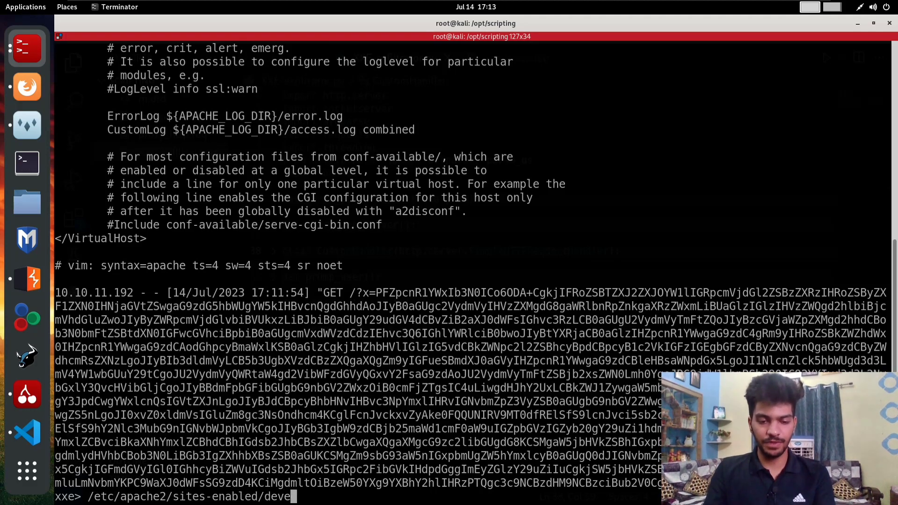
text(lopers.c)
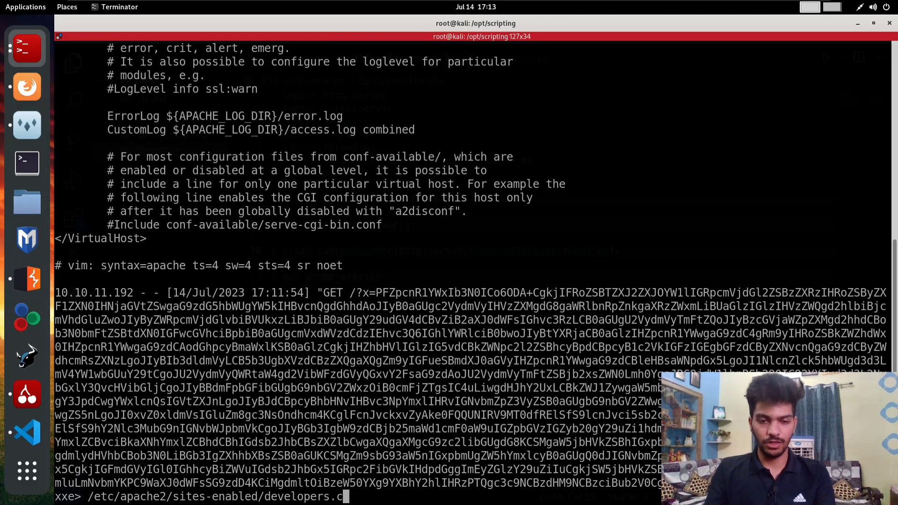
text(ollect.htb)
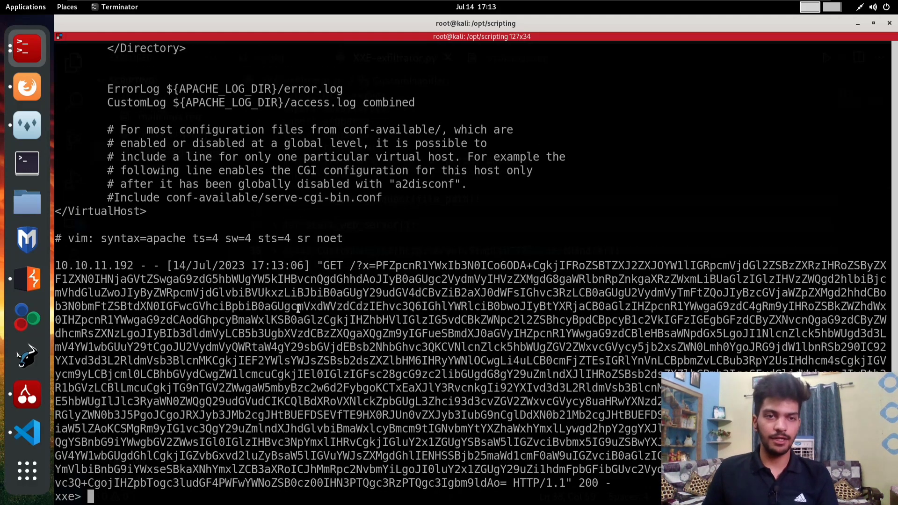
Step: Select the /var/www/developers/.htpasswd path and the exfiltrated developers_group apr1 hash
scroll(up, 3)
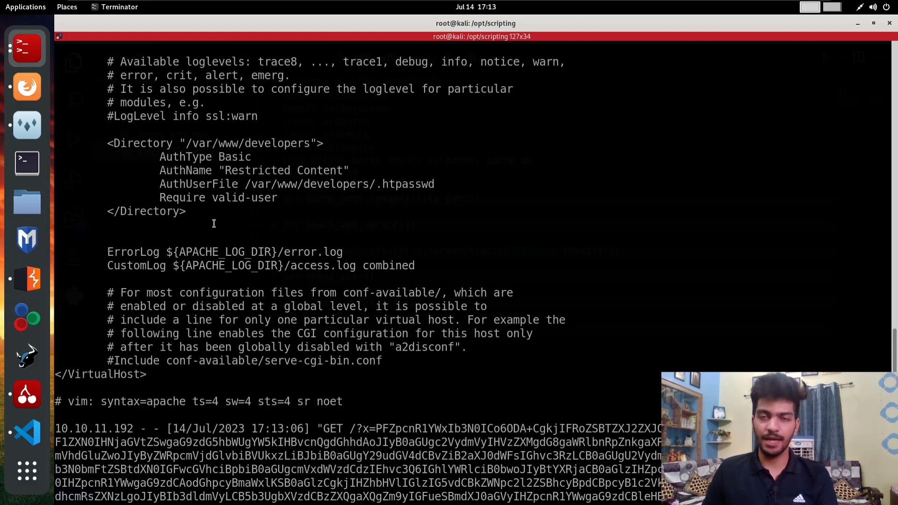
double_click(199, 184)
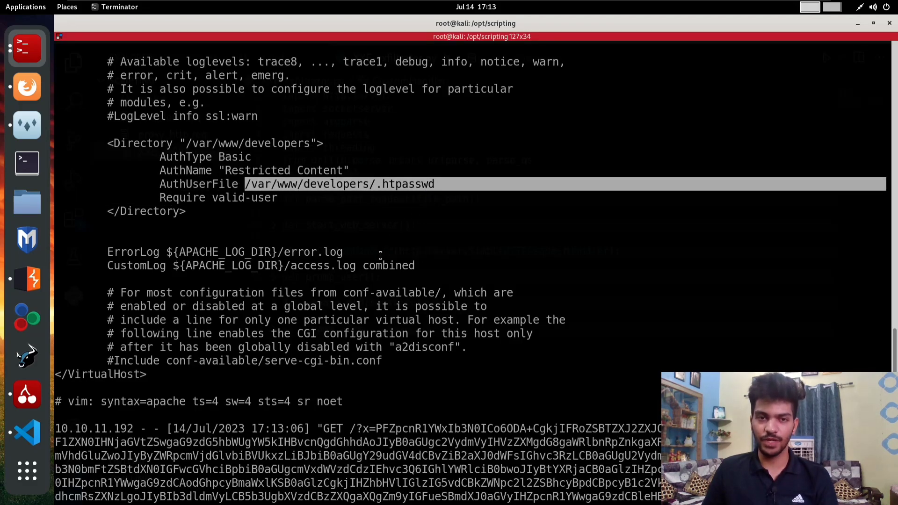
scroll(down, 3)
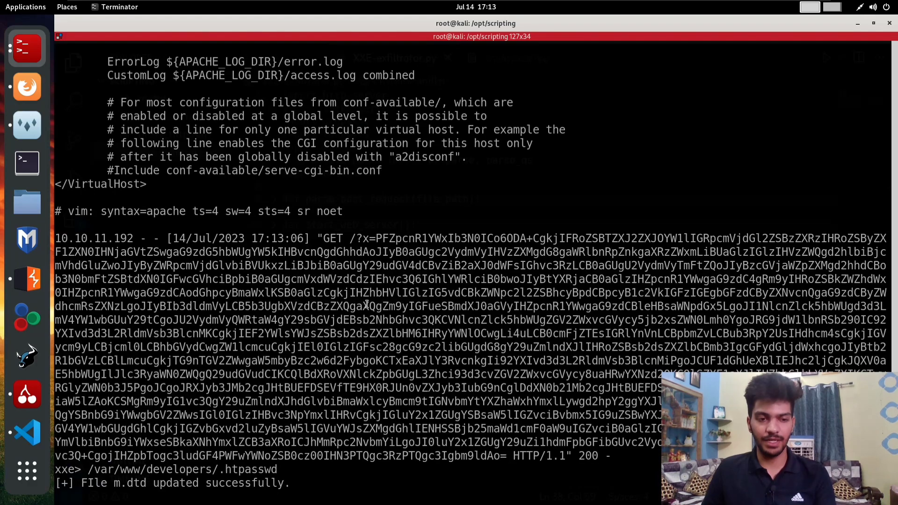
scroll(down, 3)
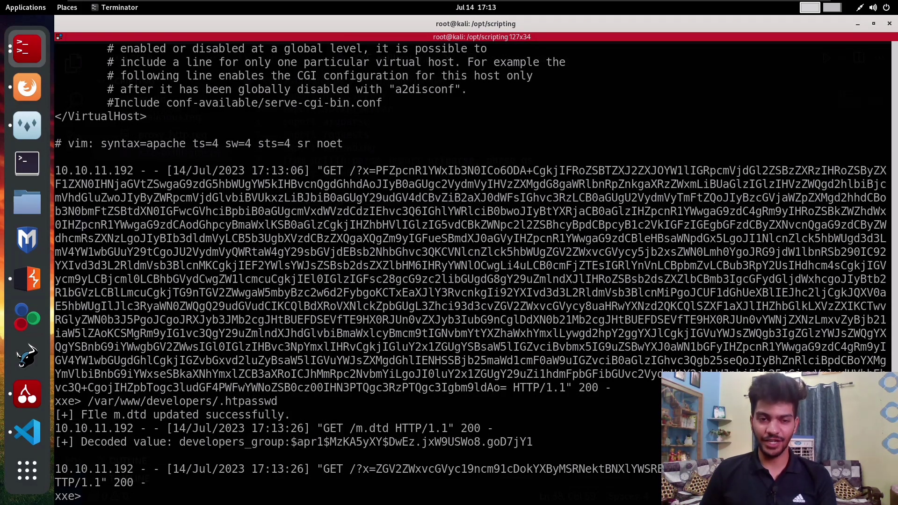
double_click(411, 442)
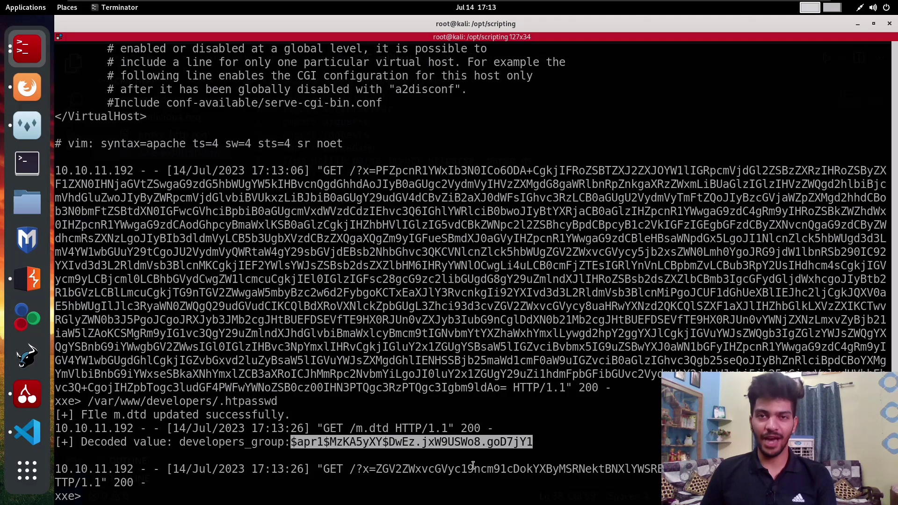
Step: Open the hashes folder inside D:\hashcat-6.2.6\hashcat-6.2.6 in File Explorer
click(477, 491)
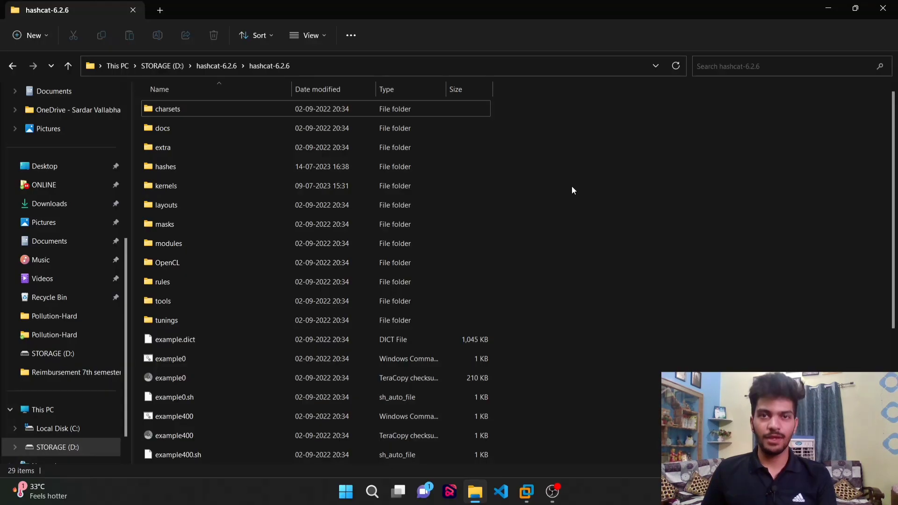
click(163, 148)
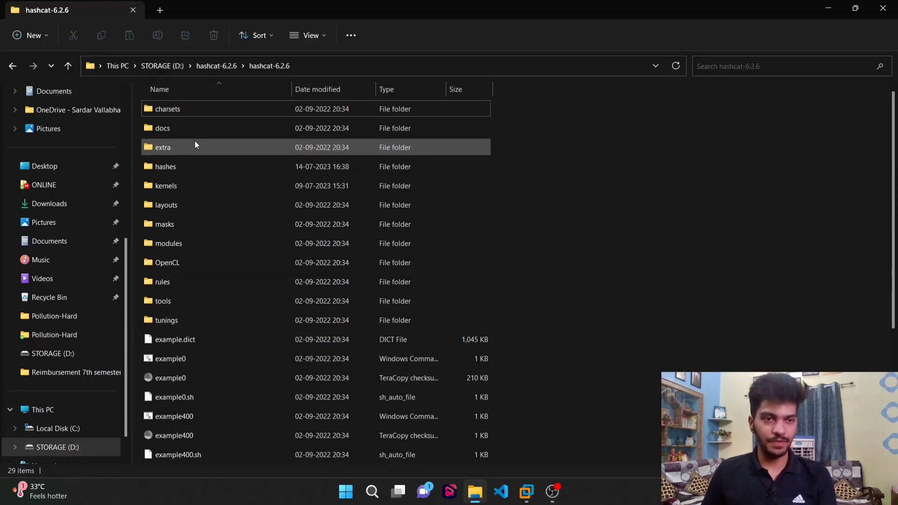
double_click(165, 166)
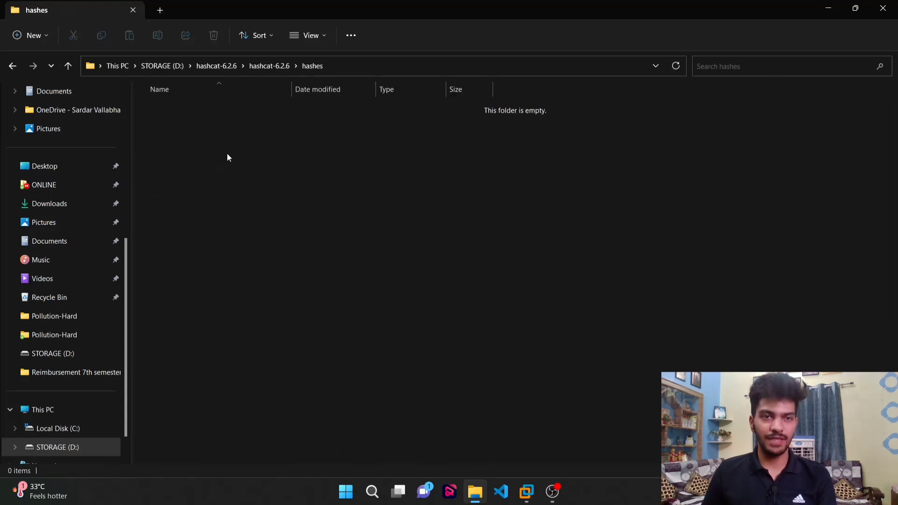
mouse_move(406, 180)
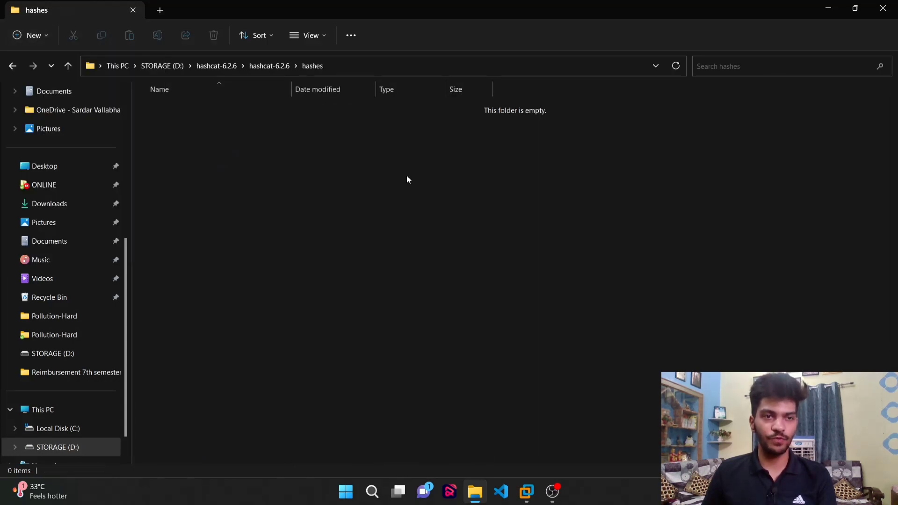
Step: Create a pollution text file with the pasted developers_group hash and save it
right_click(408, 180)
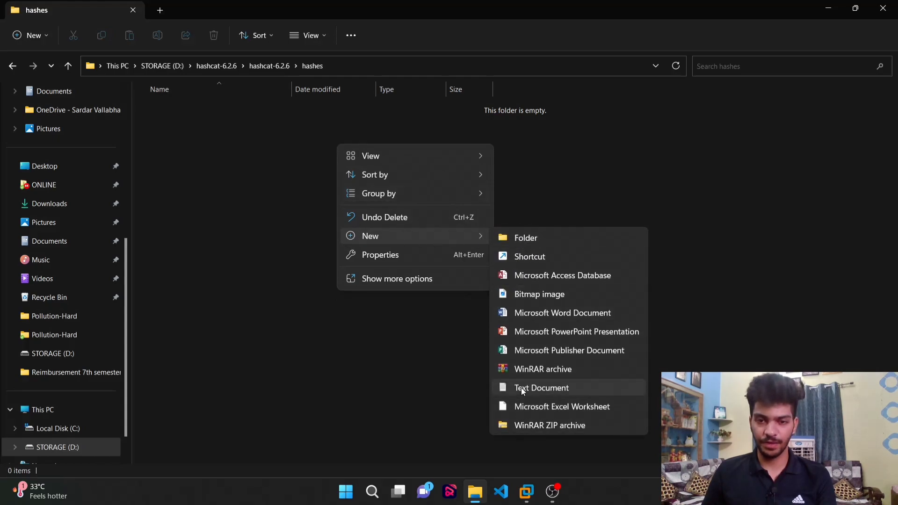
click(541, 388)
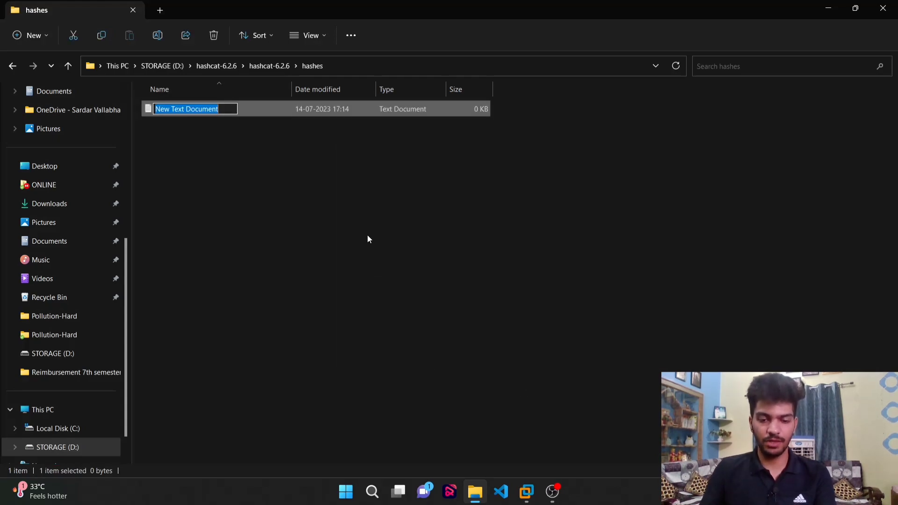
text(pollution)
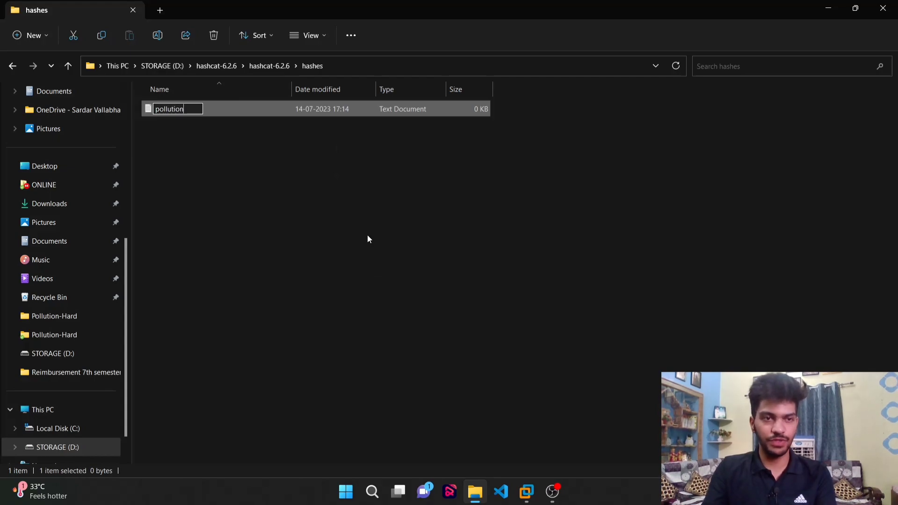
double_click(168, 109)
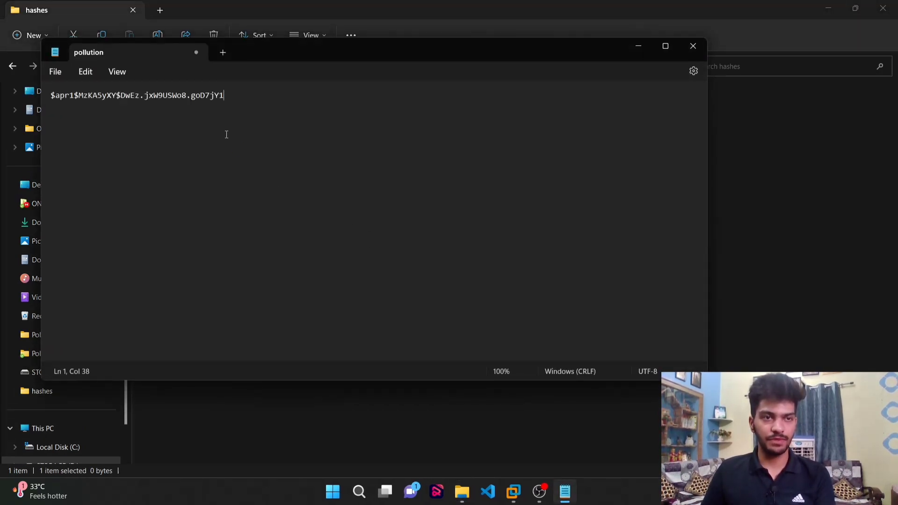
key(ctrl+s)
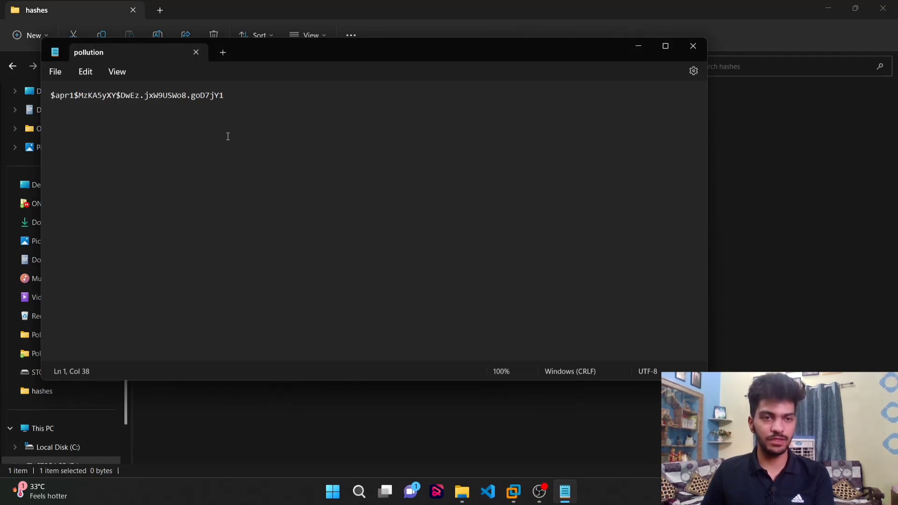
click(692, 46)
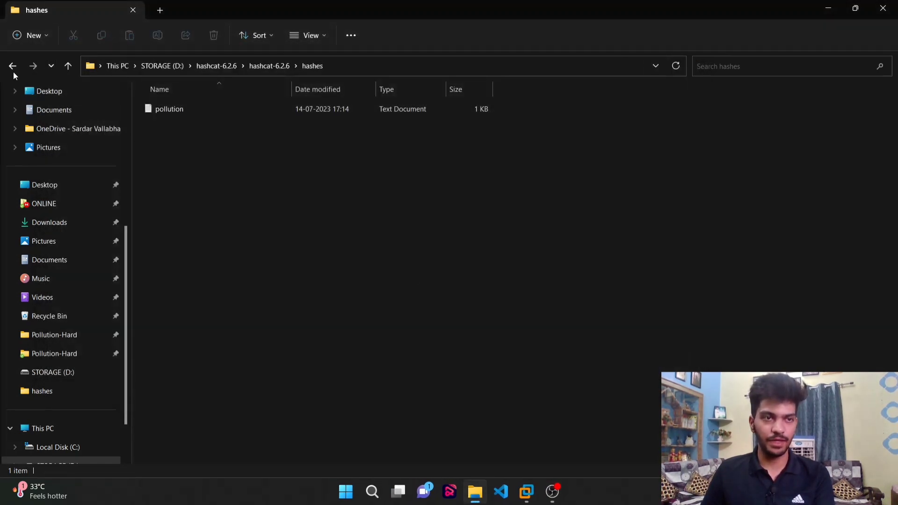
Step: Run .\hashcat.exe .\hashes\pollution.txt .\rockyou.txt in PowerShell from the hashcat folder
click(13, 65)
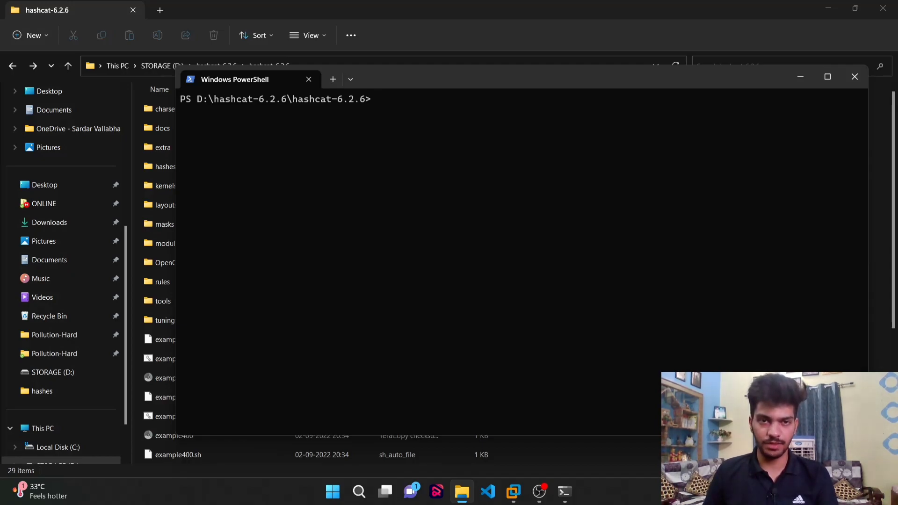
text(.)
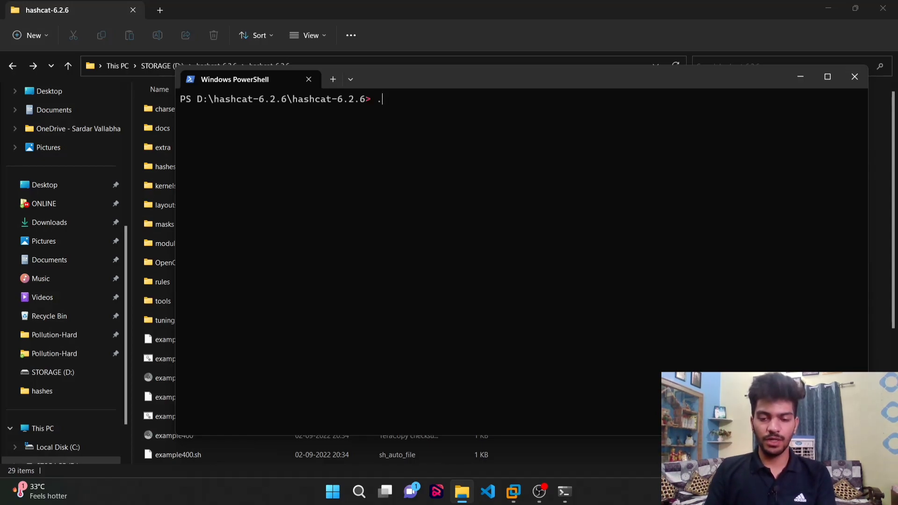
text(hashcat.bin)
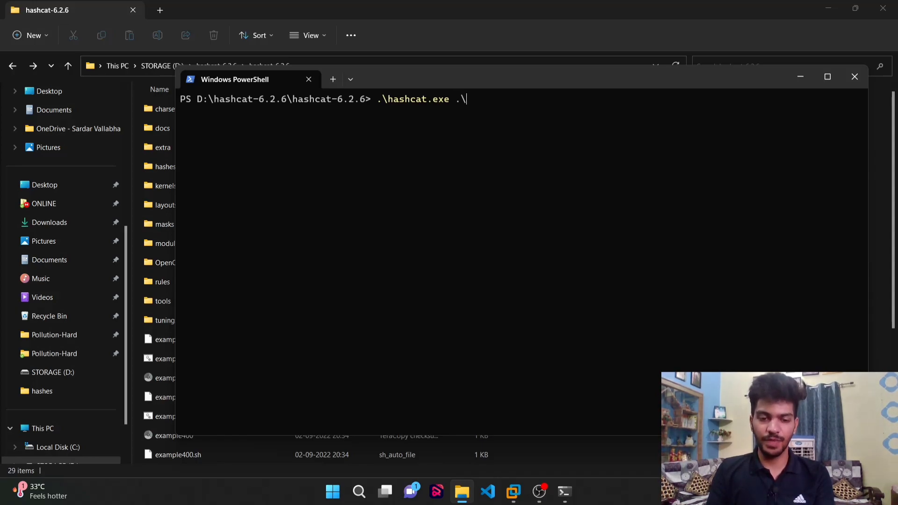
text(hashcat.hcstat2)
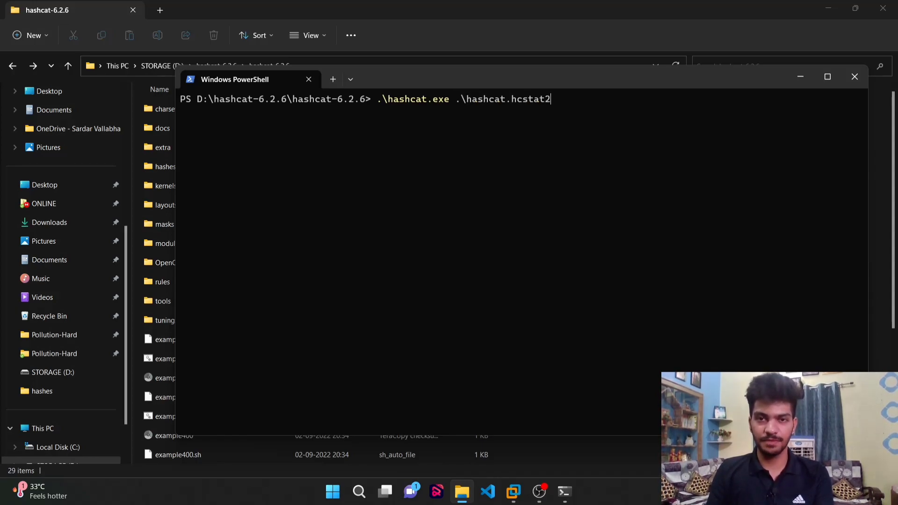
text(\hashes\pollution.txt)
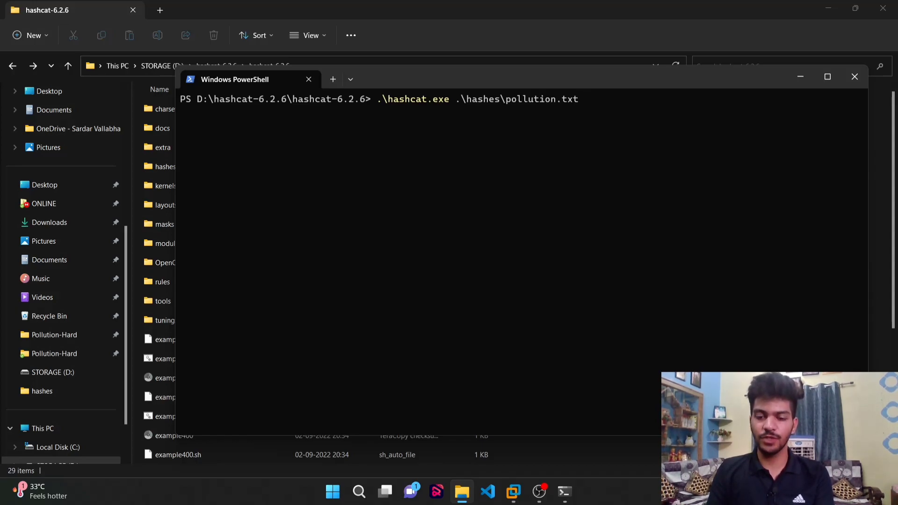
text(.\rockyou.txt)
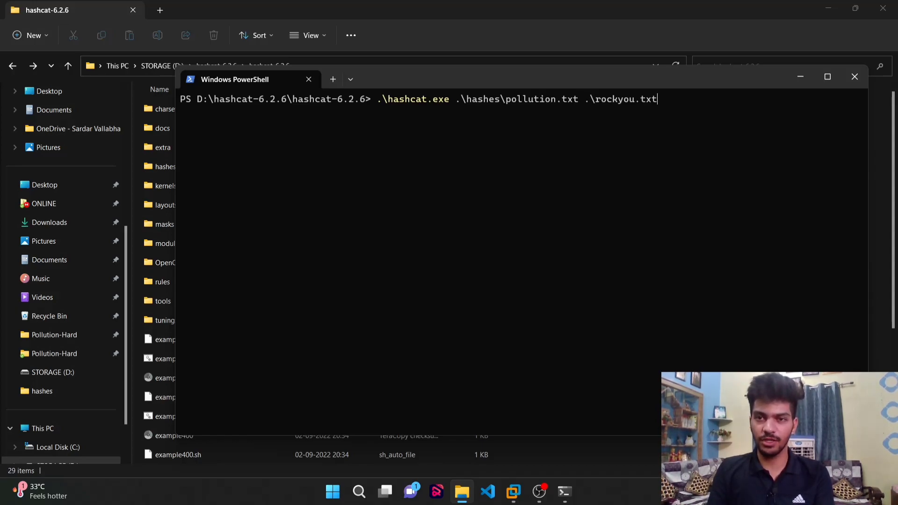
key(Return)
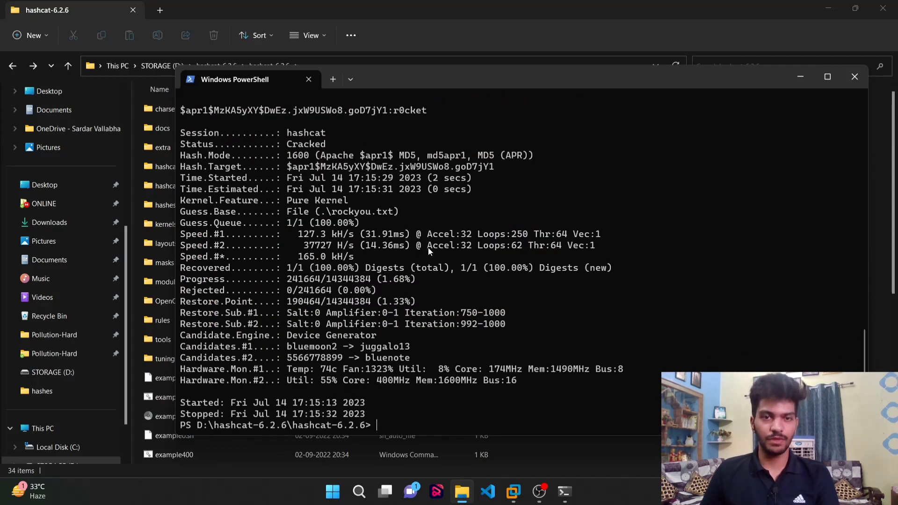
scroll(up, 3)
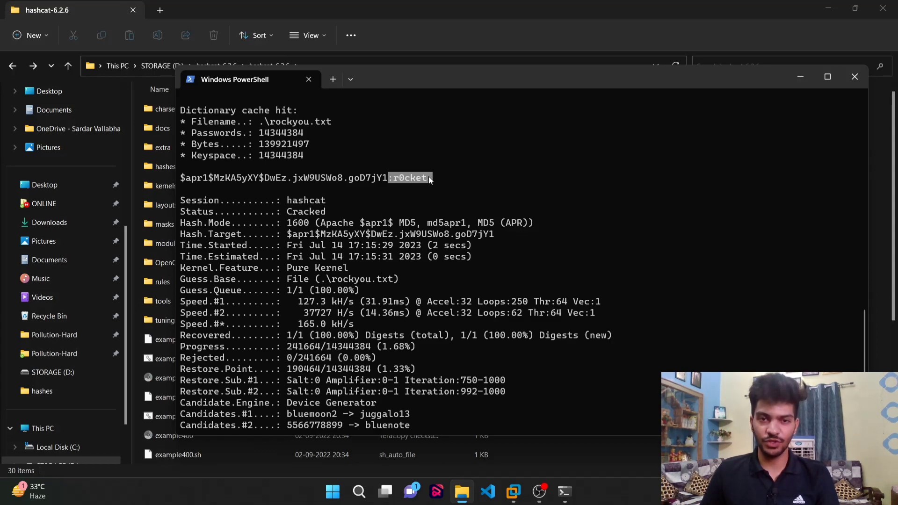
scroll(up, 3)
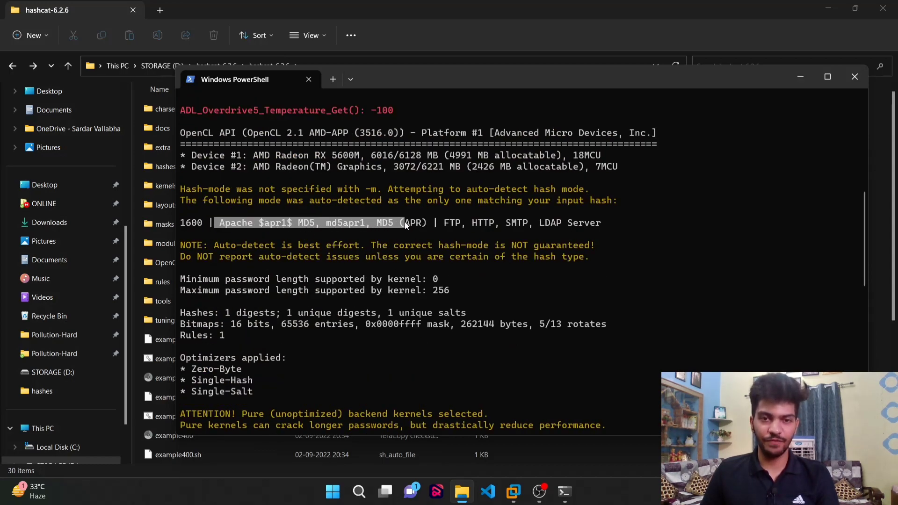
scroll(down, 3)
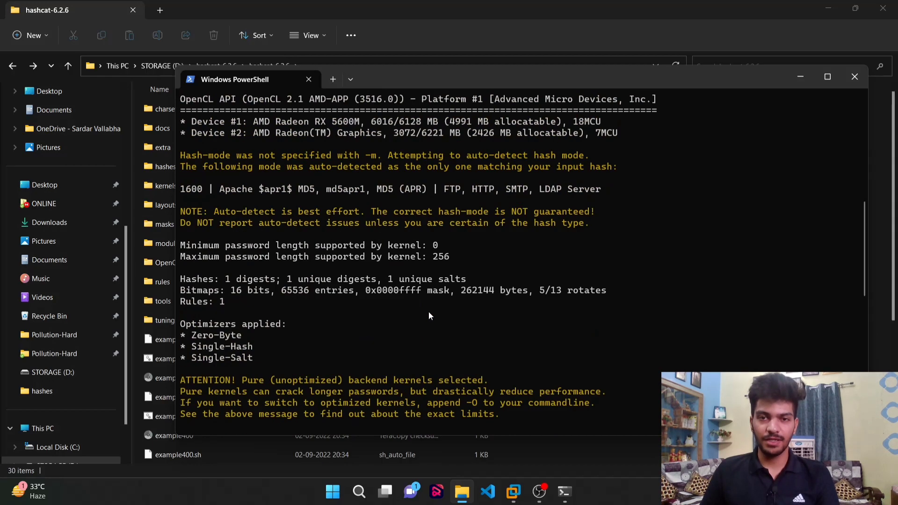
double_click(516, 189)
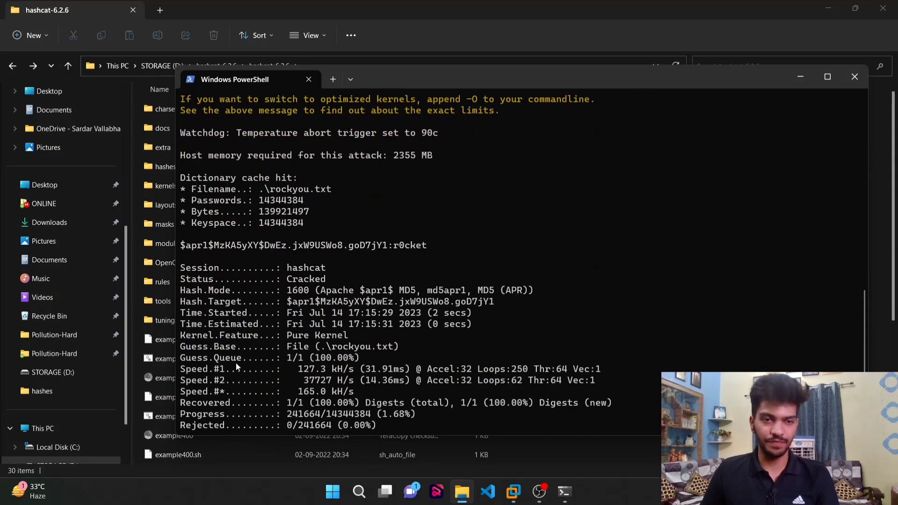
mouse_move(296, 343)
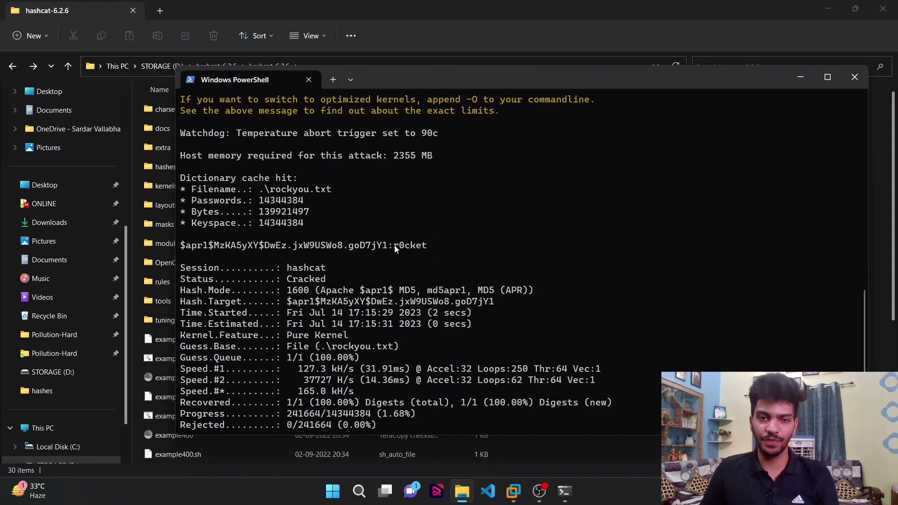
double_click(407, 245)
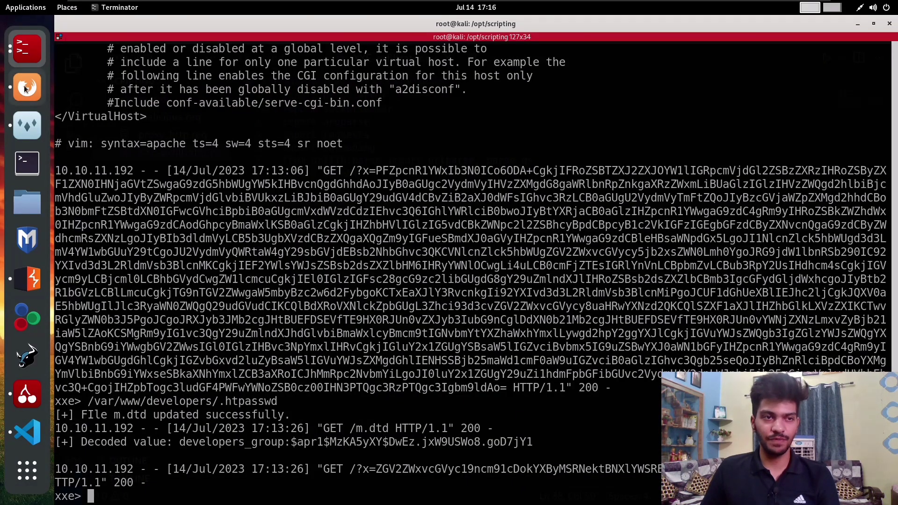
click(26, 87)
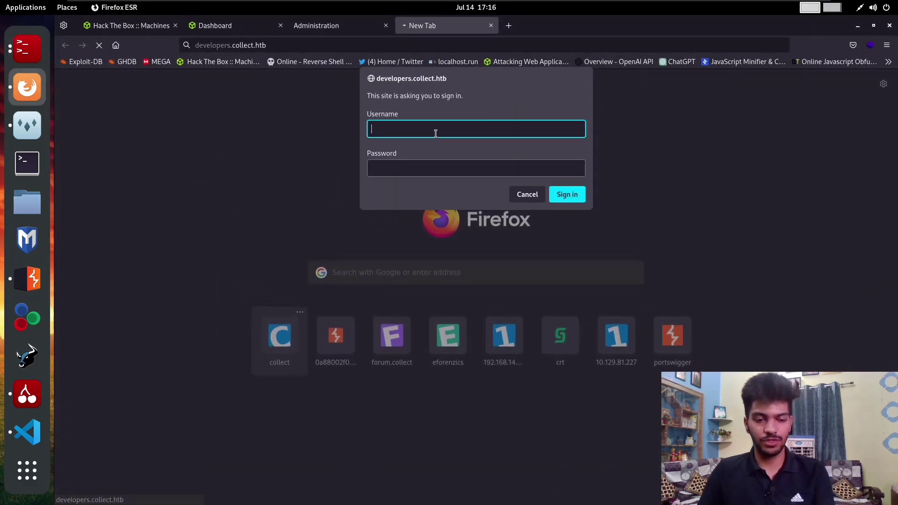
text(developers)
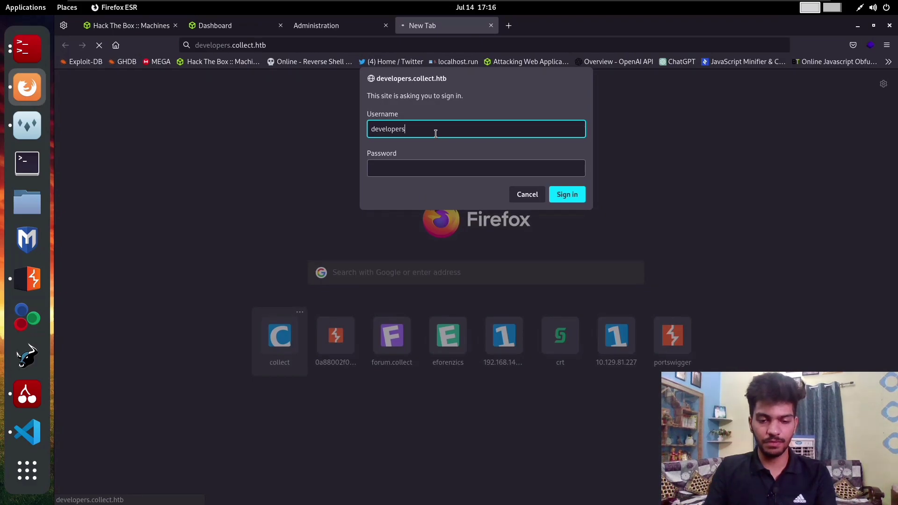
text(_group)
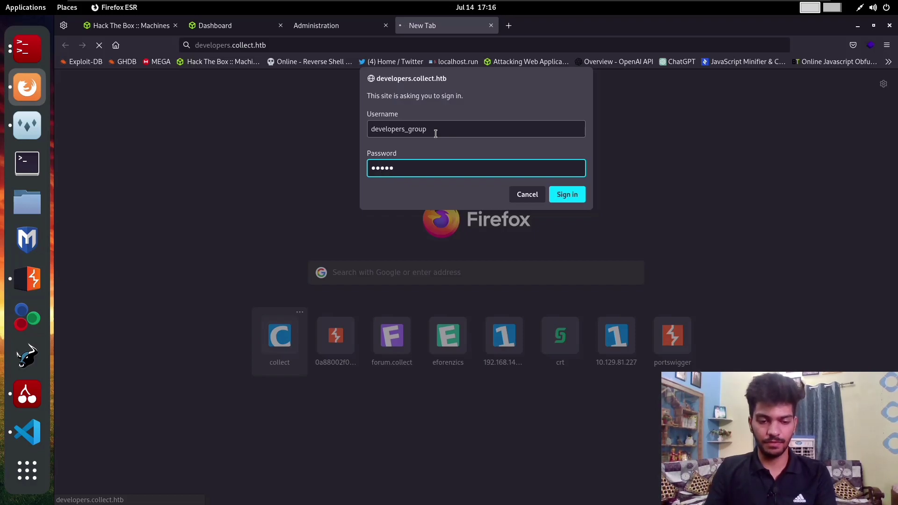
click(567, 194)
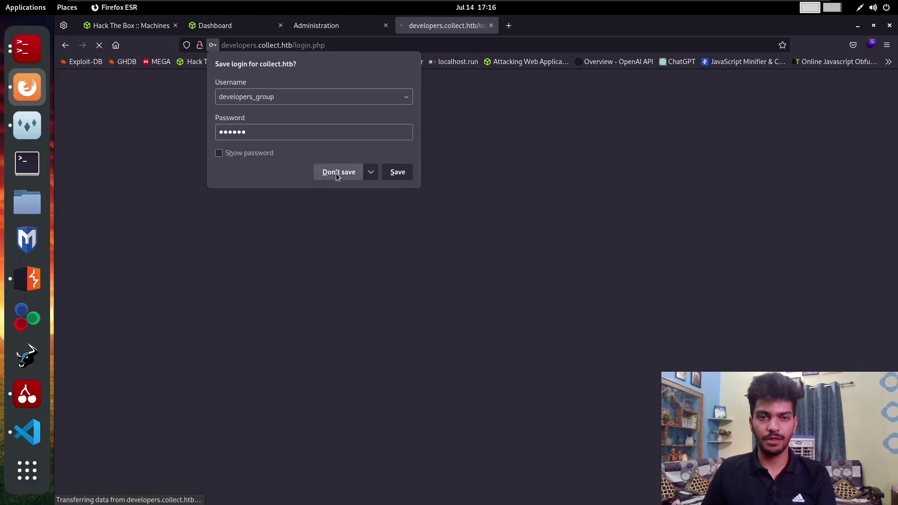
click(338, 171)
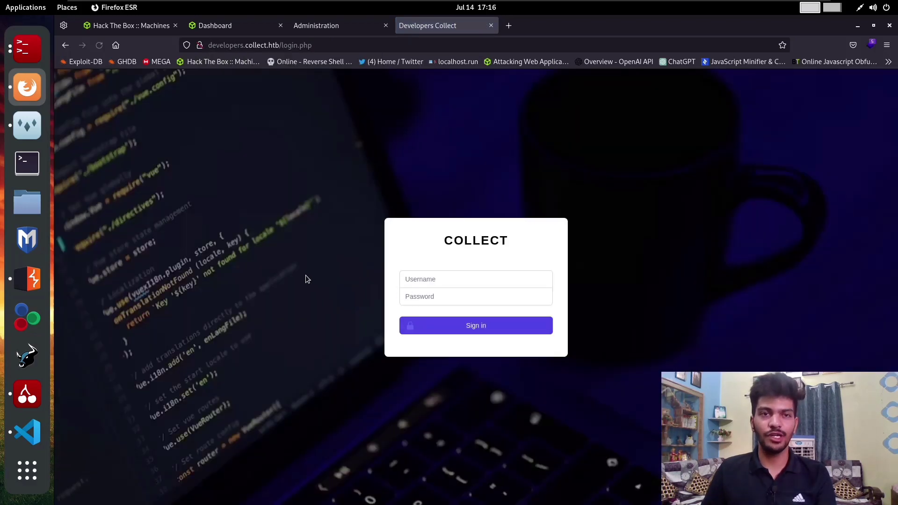
mouse_move(309, 296)
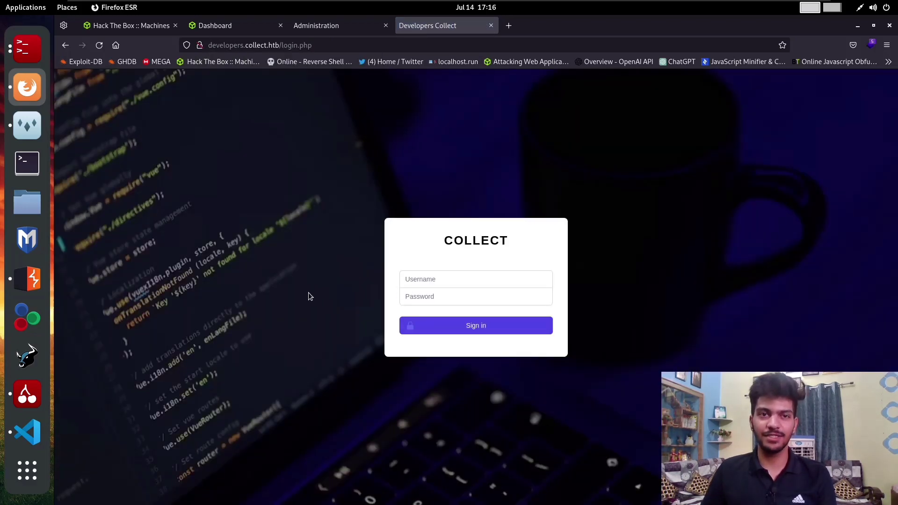
mouse_move(257, 236)
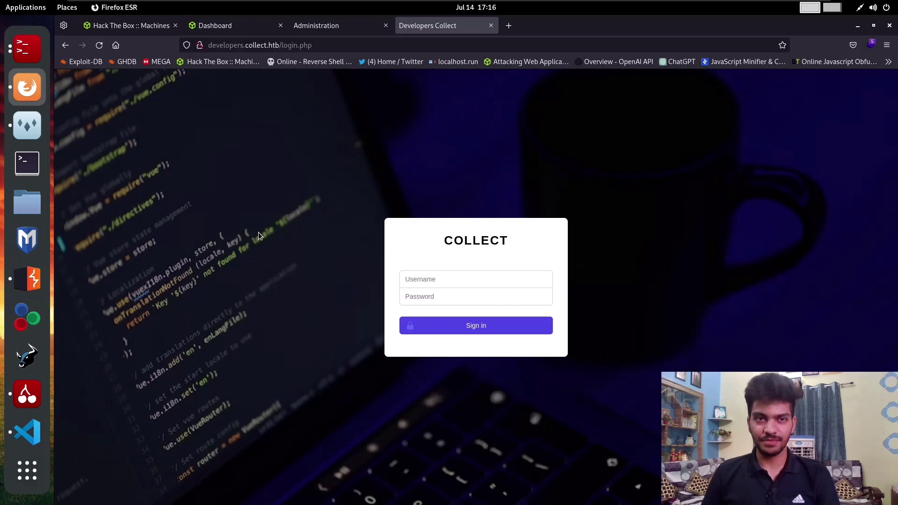
mouse_move(291, 247)
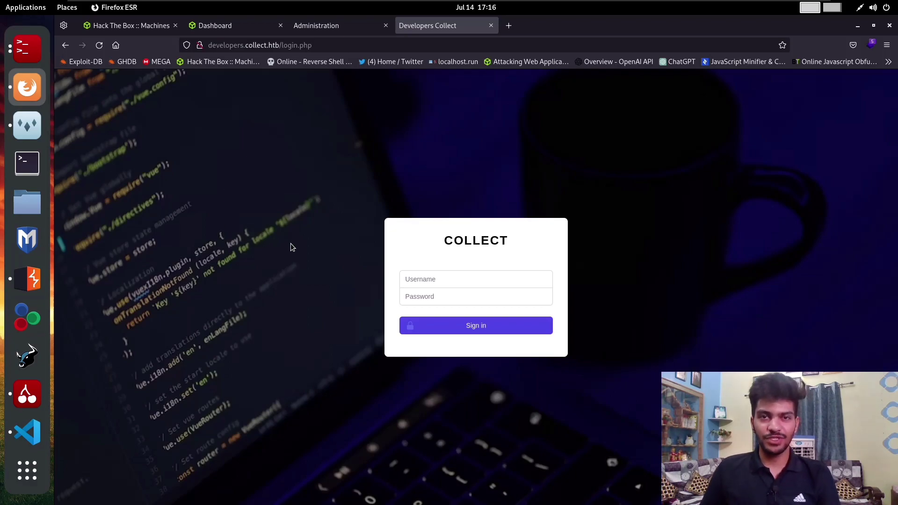